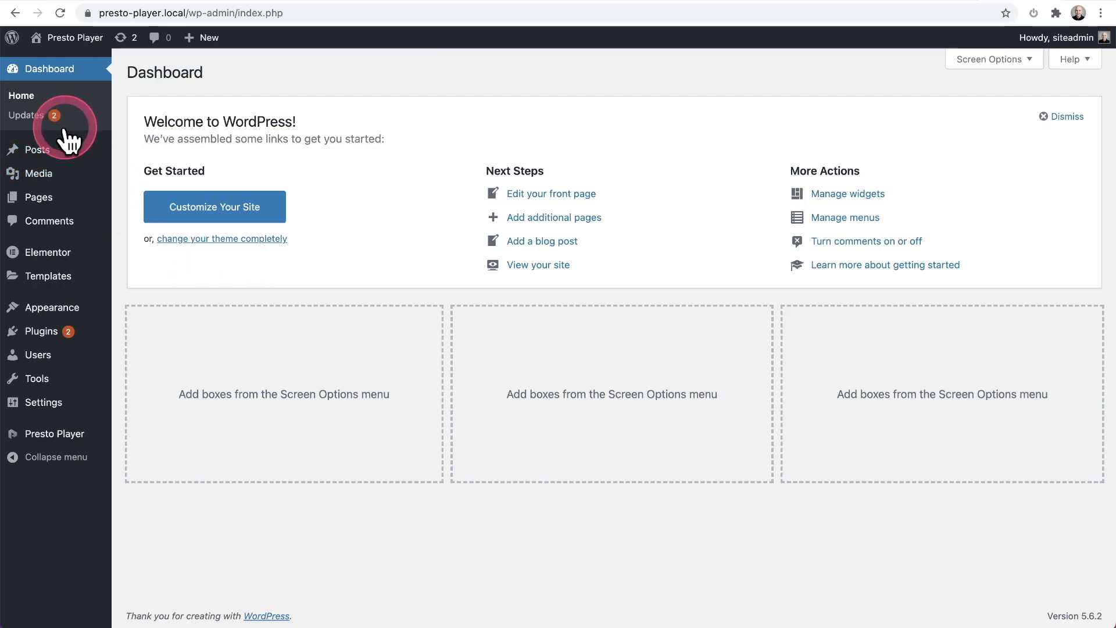
- Review available updates, noting Presto Player 0.0.25 can update to 0.0.28, then go to Plugins
left_click(28, 115)
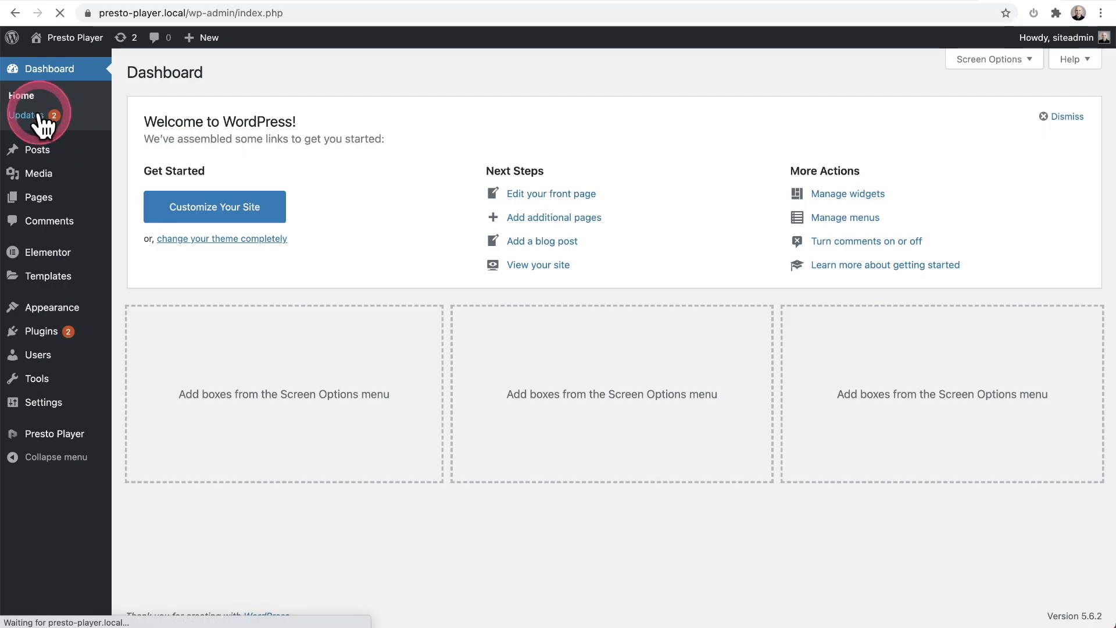
left_click(27, 115)
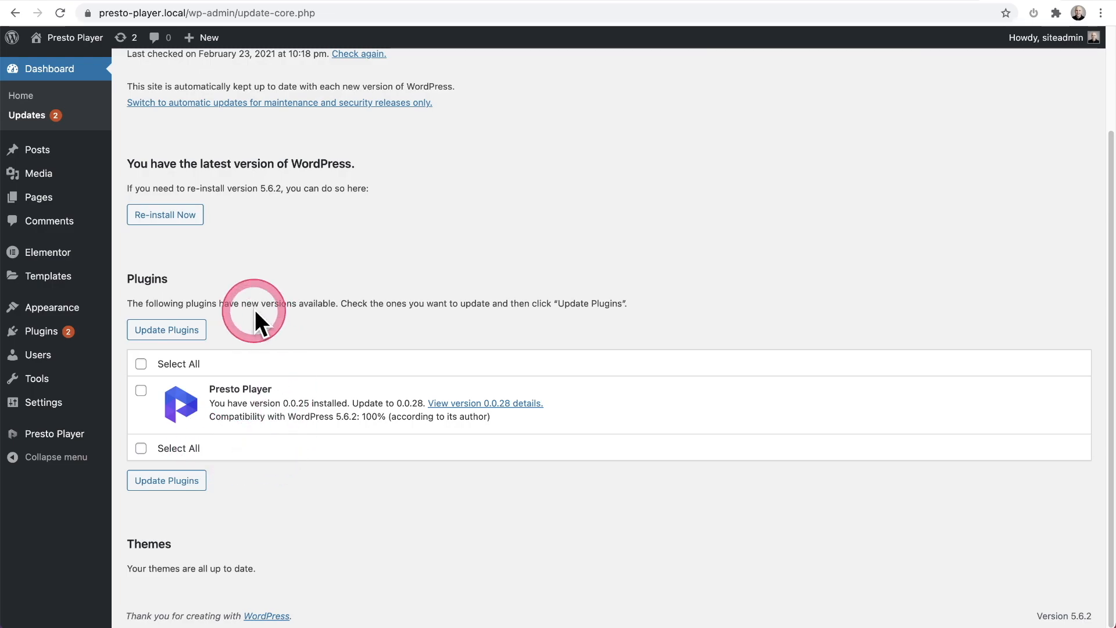
left_click(40, 331)
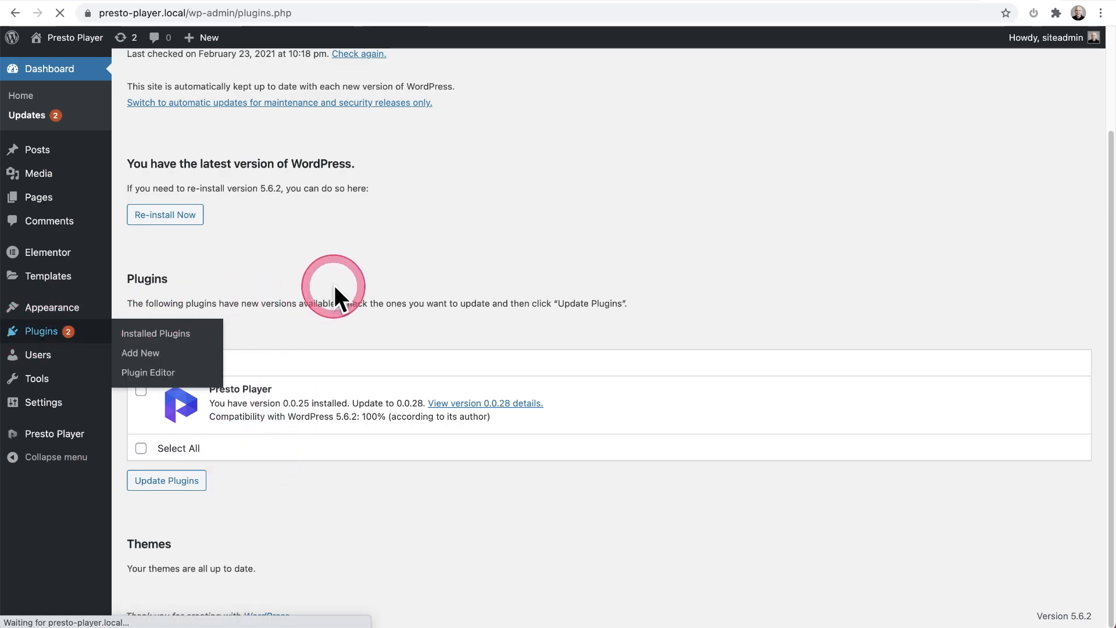
- Update Presto Player from the Plugins list to version 0.0.28
left_click(155, 333)
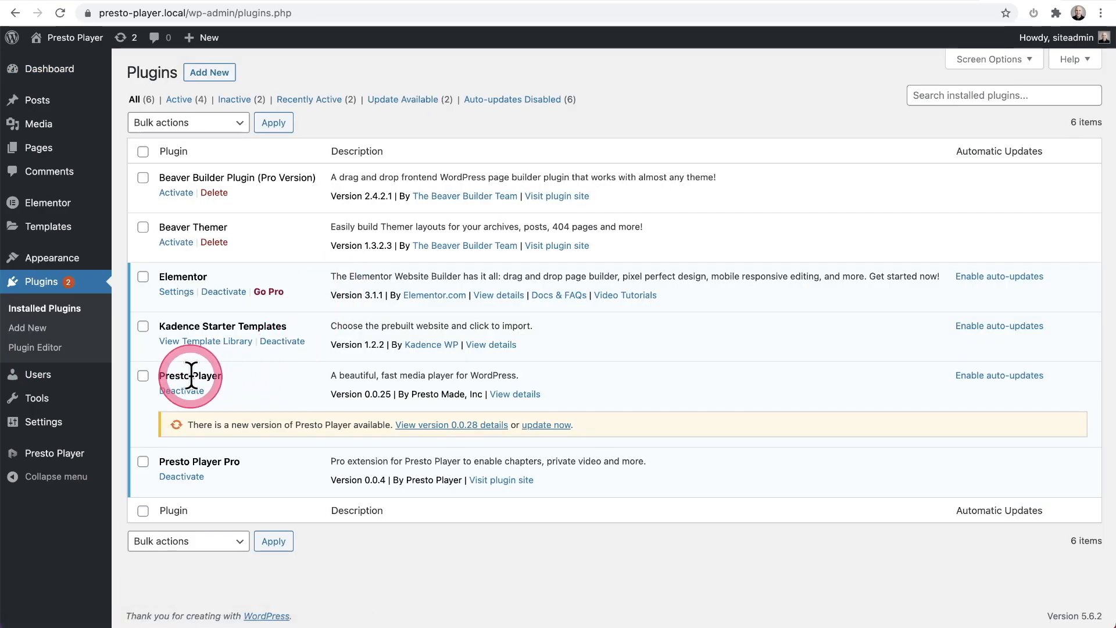
mouse_move(278, 394)
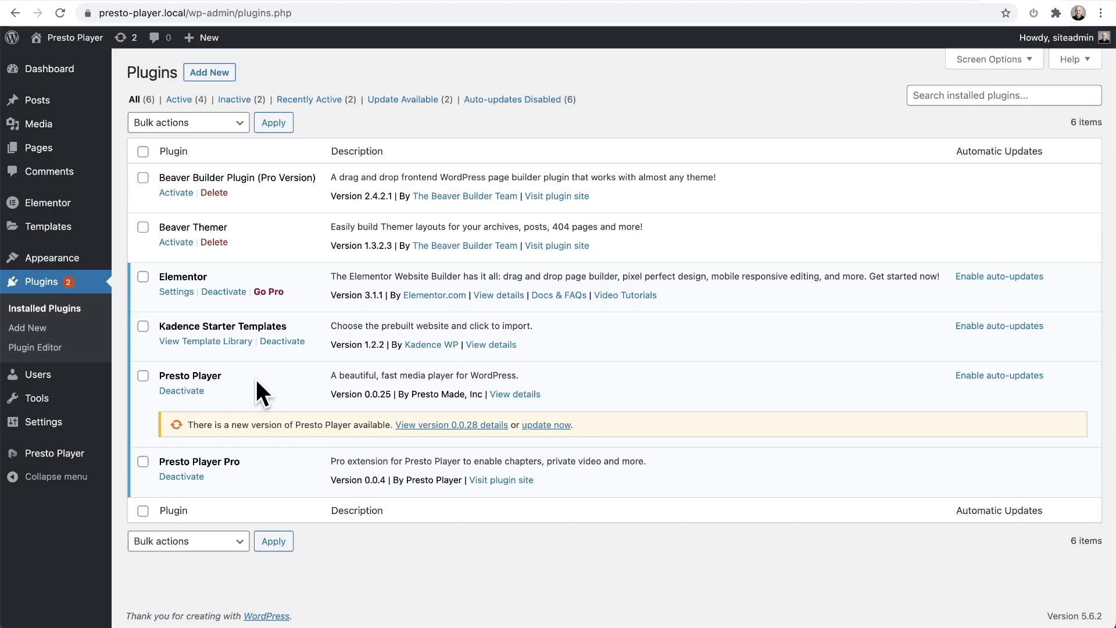
left_click(230, 384)
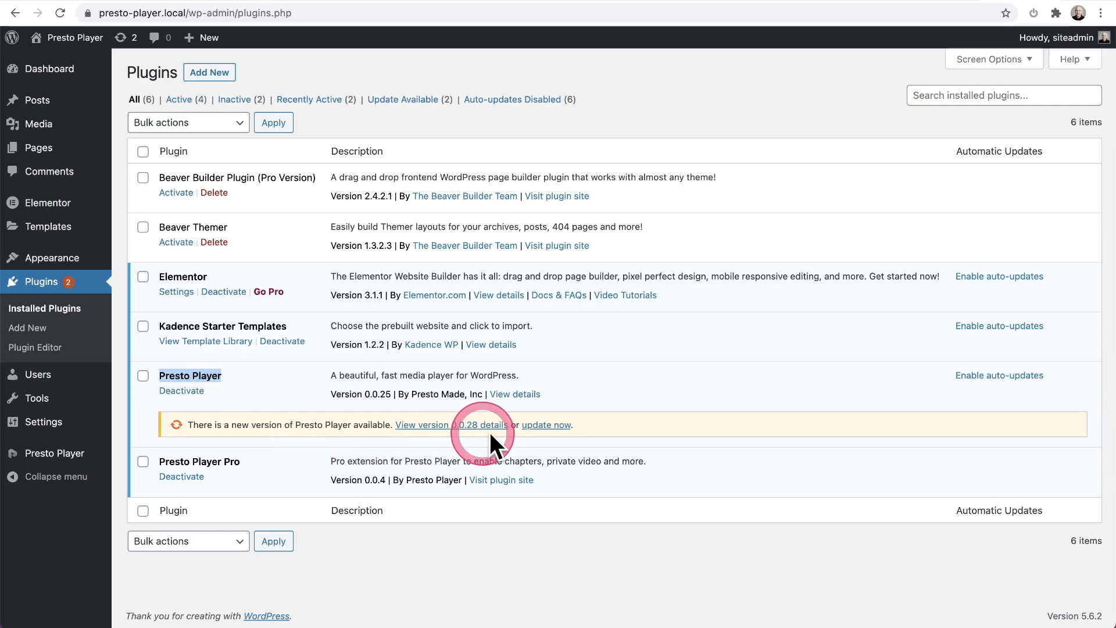
left_click(545, 424)
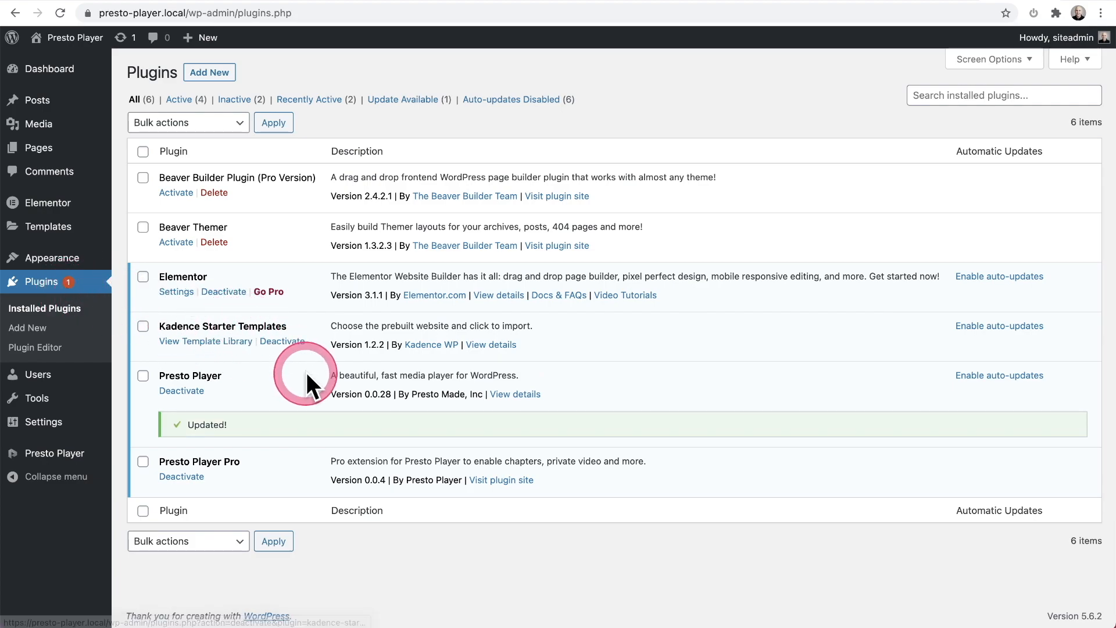
mouse_move(392, 305)
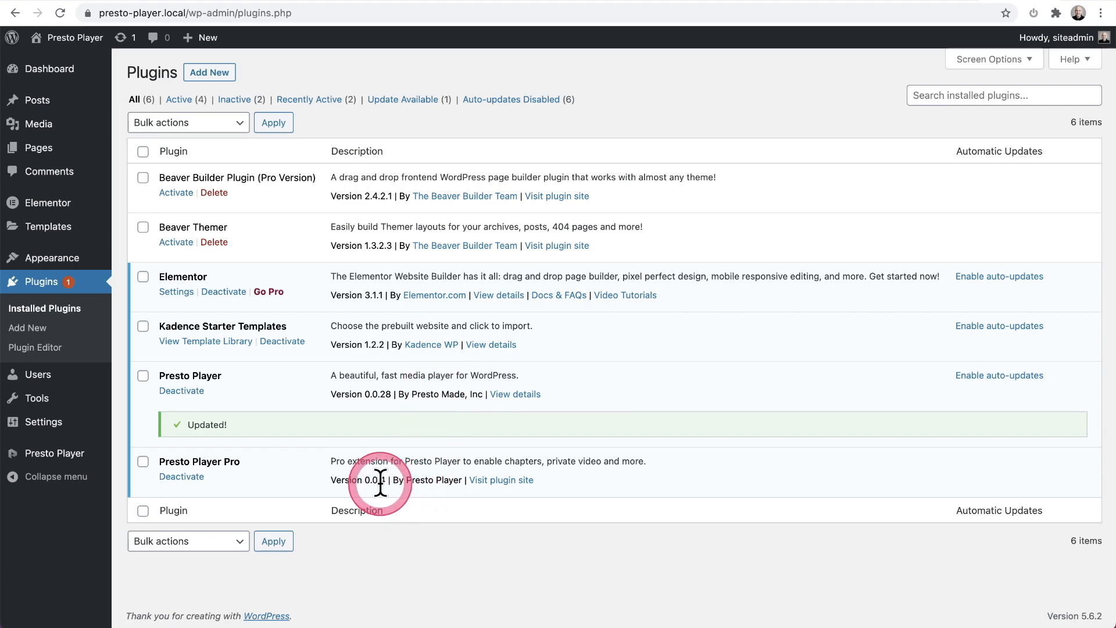
mouse_move(360, 479)
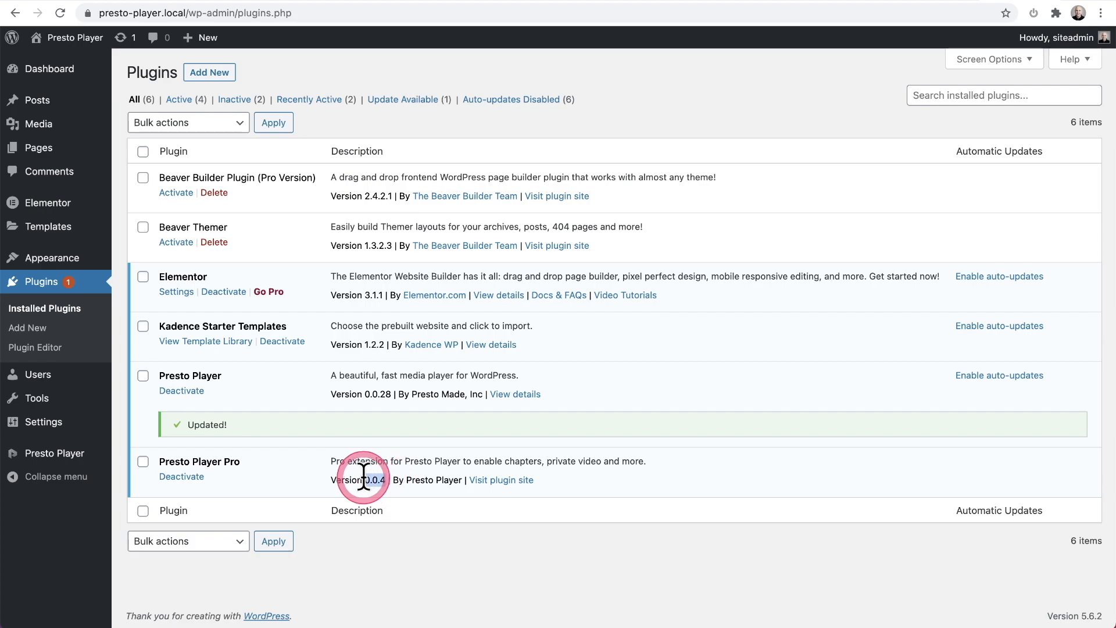
mouse_move(390, 459)
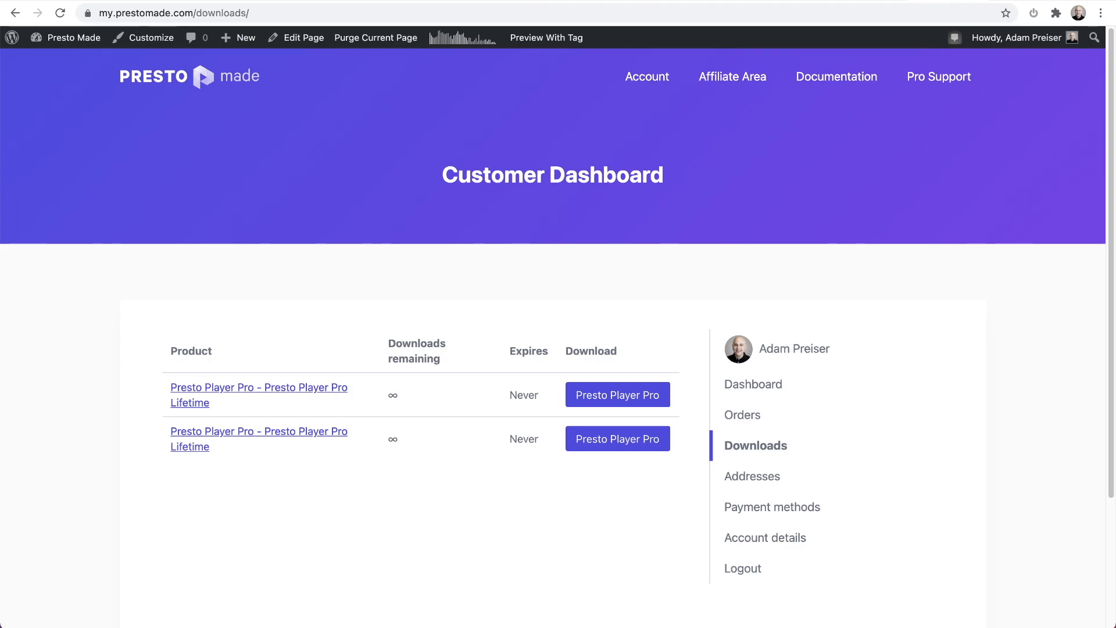
- Download the lifetime Presto Player Pro zip from the Downloads tab
left_click(755, 445)
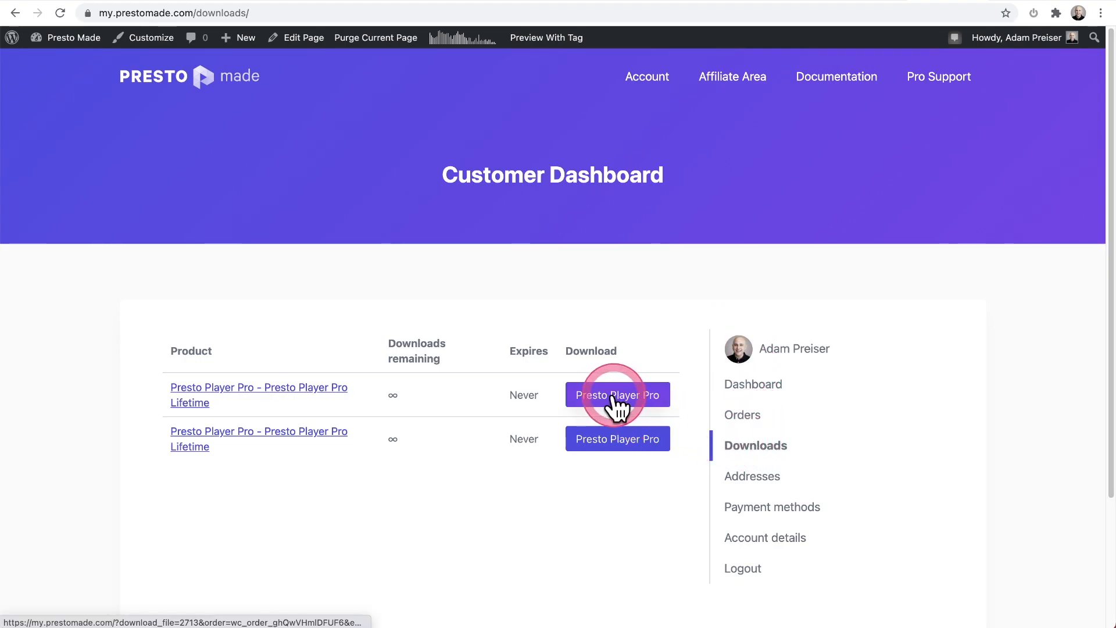
left_click(617, 395)
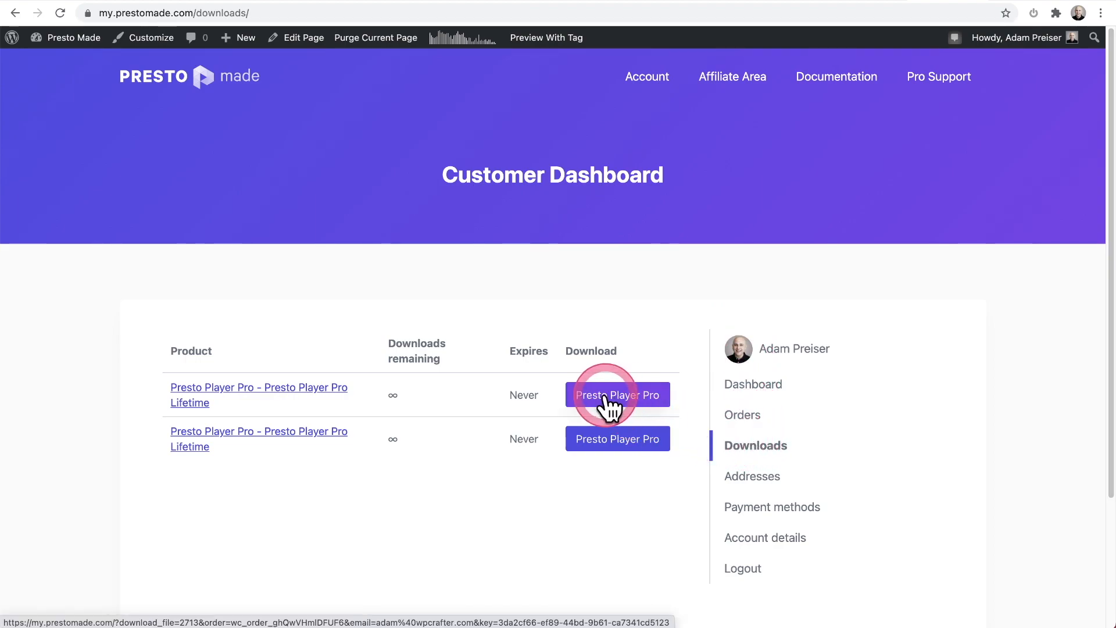
left_click(611, 395)
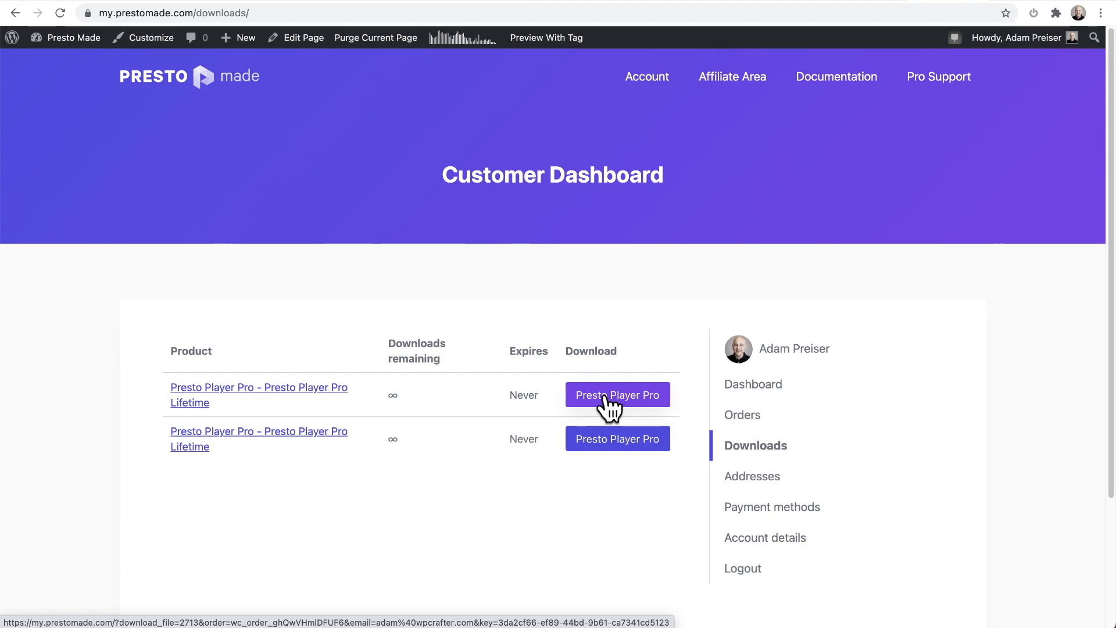
left_click(617, 394)
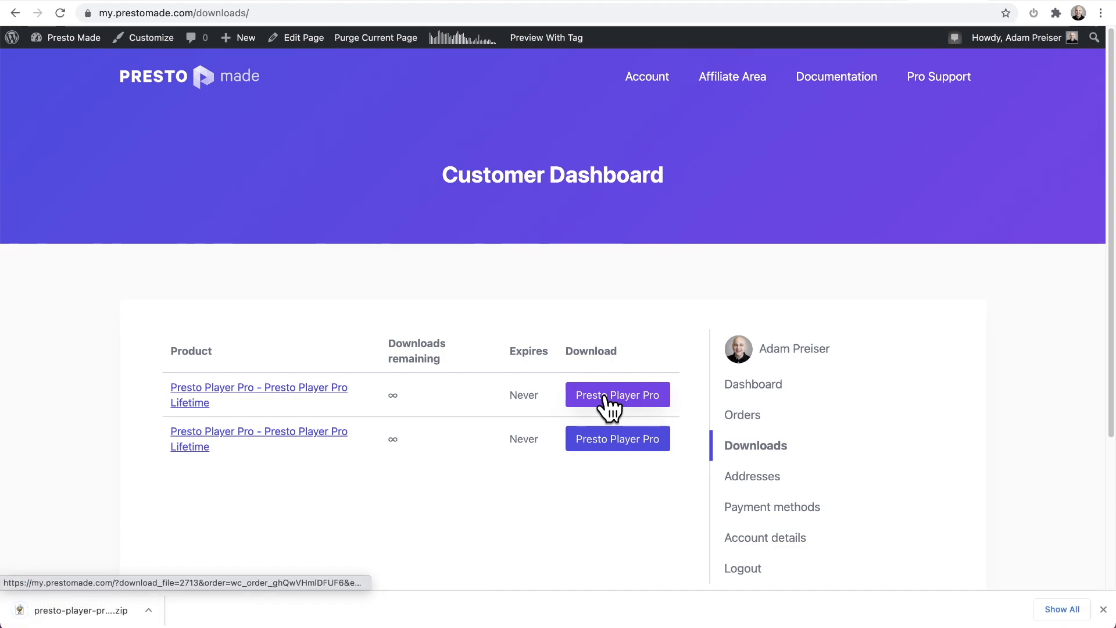
left_click(607, 395)
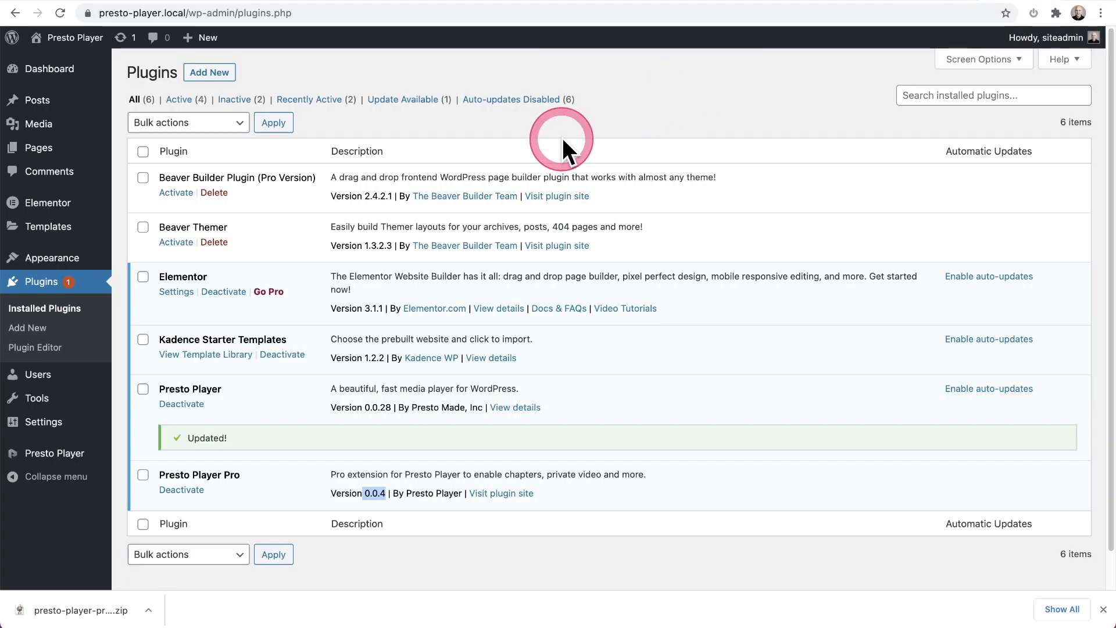
mouse_move(240, 498)
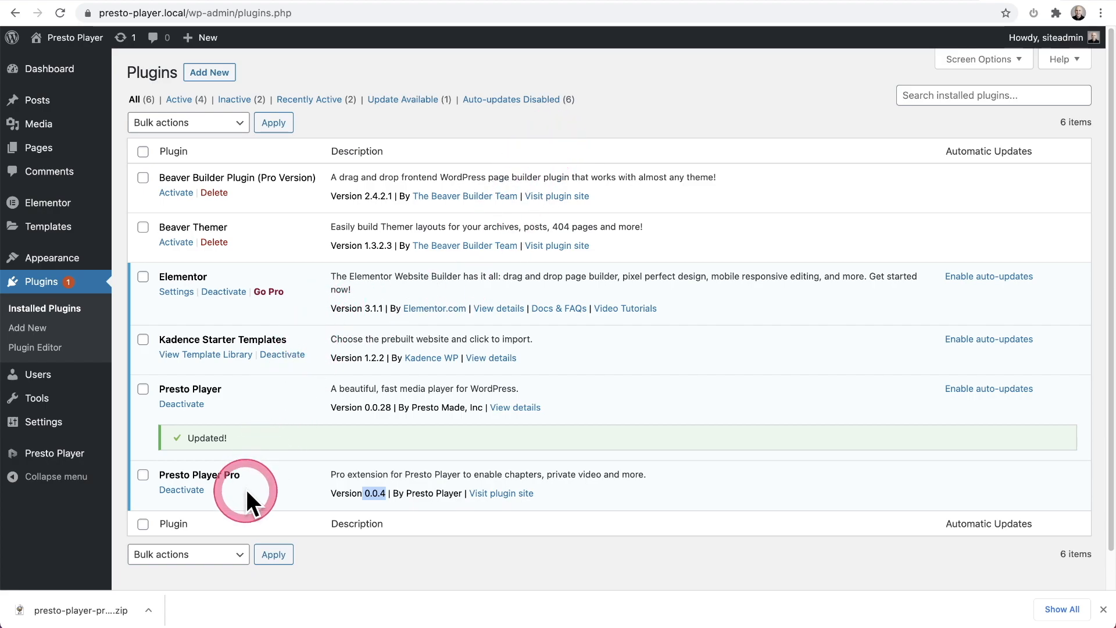
- Deactivate Presto Player Pro 0.0.4, then delete it and confirm
left_click(180, 489)
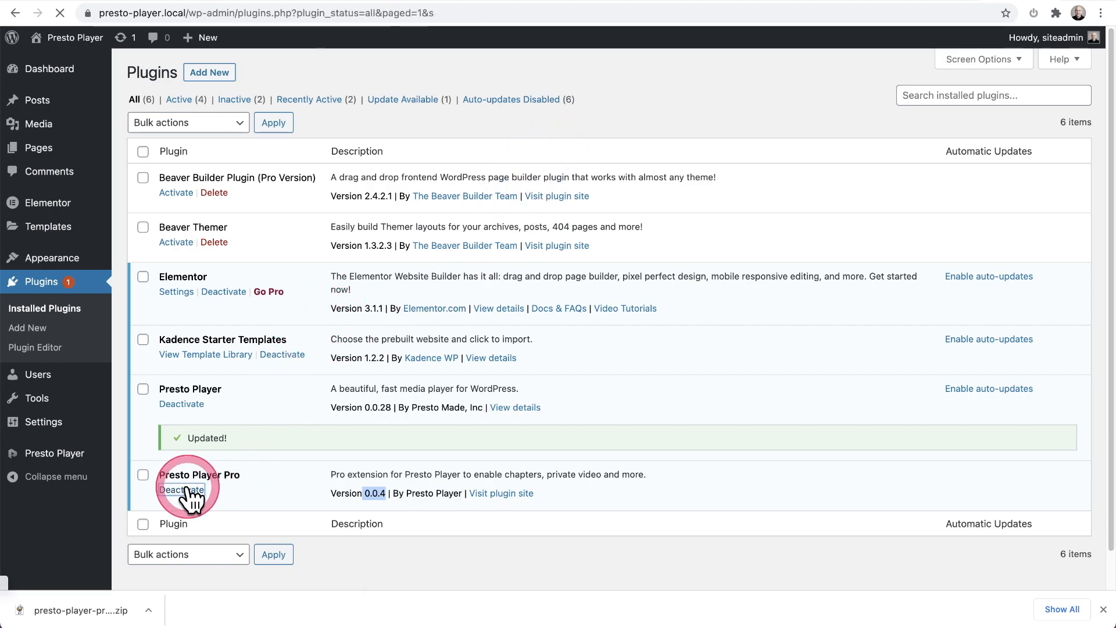
left_click(182, 490)
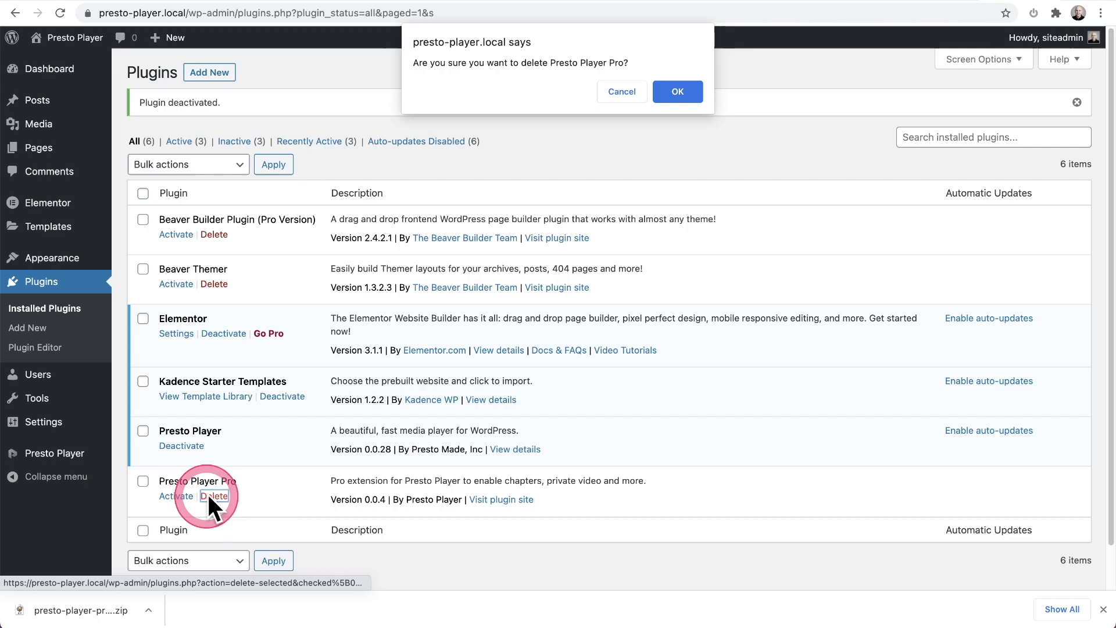
left_click(677, 91)
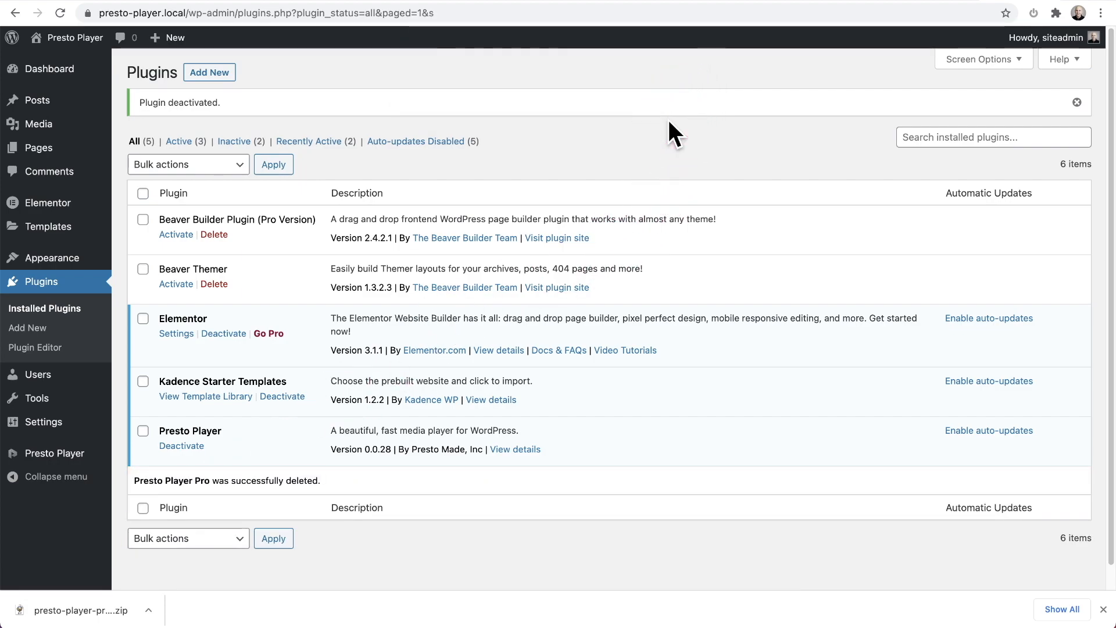
left_click(208, 72)
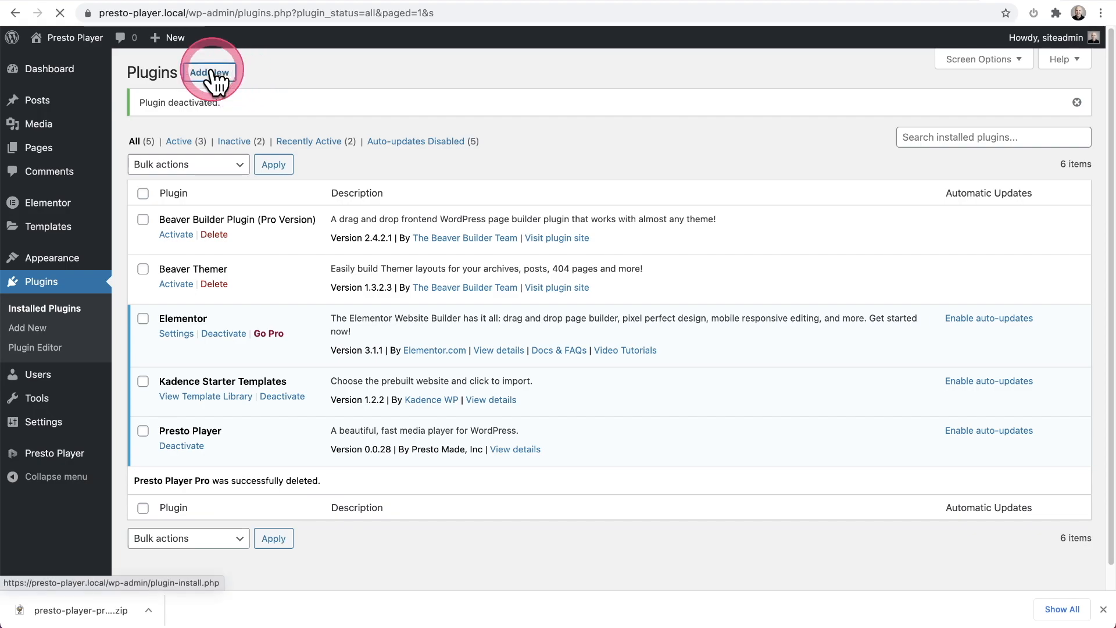
- Upload the Presto Player Pro zip, install it, and activate version 0.0.5
left_click(210, 72)
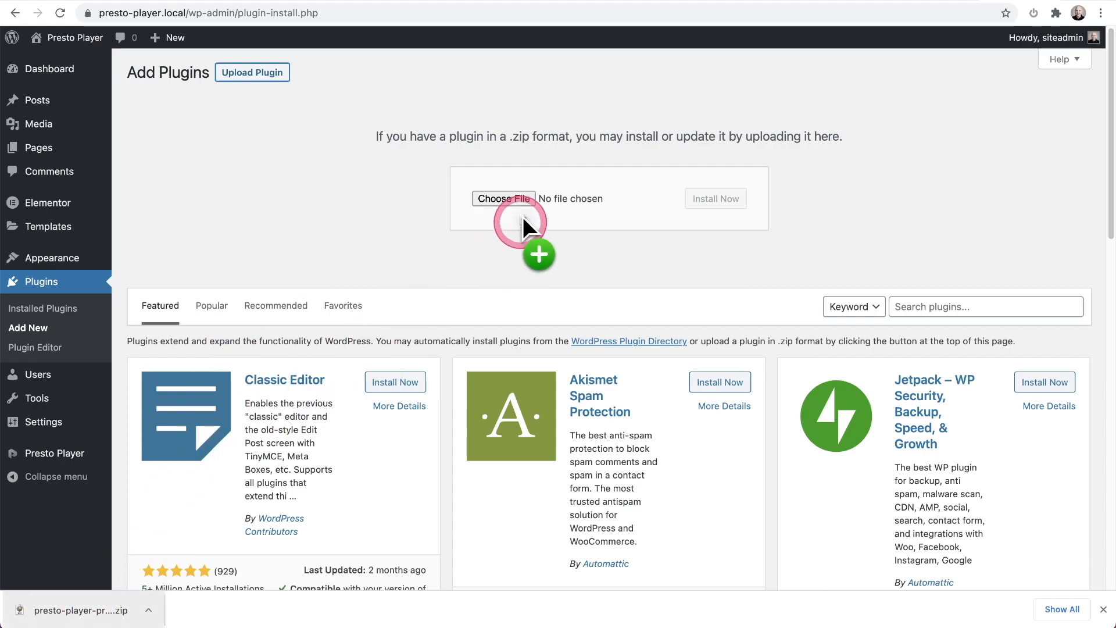
left_click(503, 198)
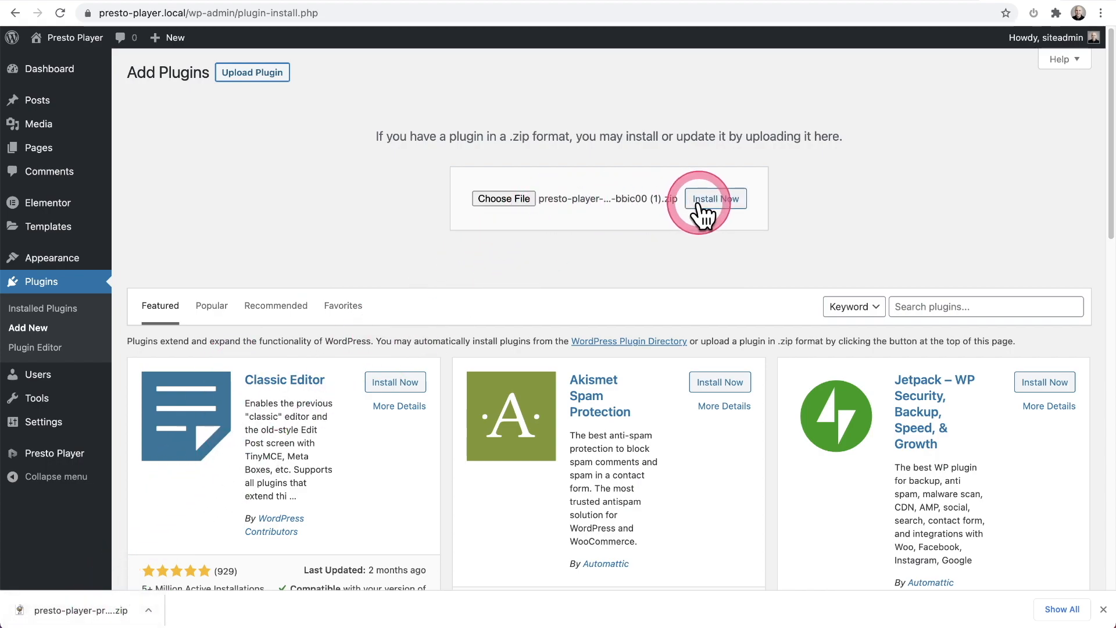
left_click(716, 198)
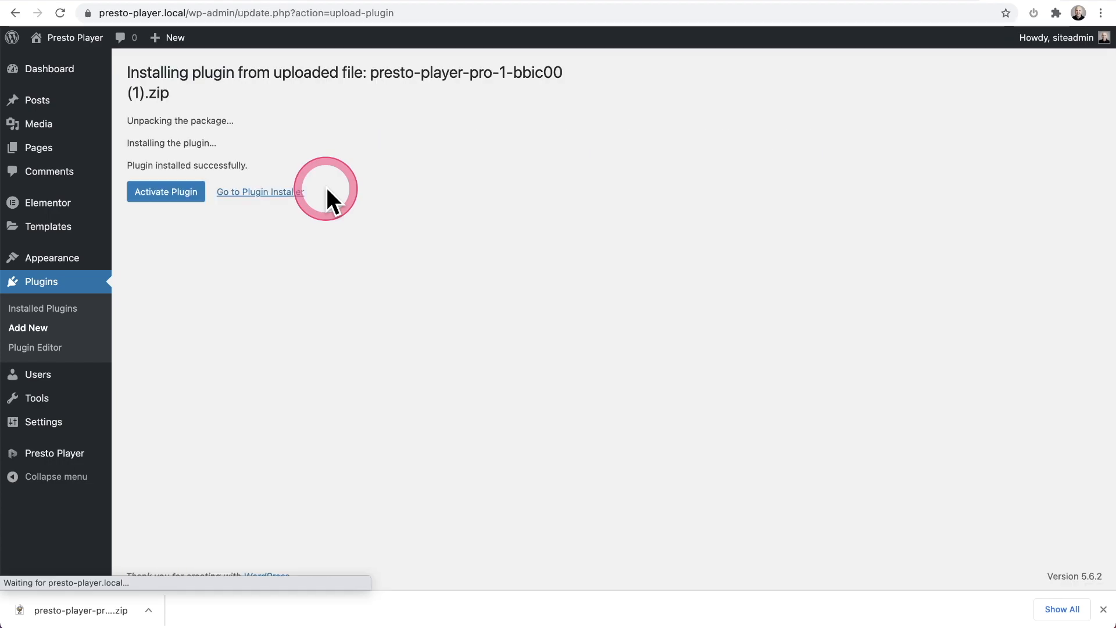
left_click(166, 192)
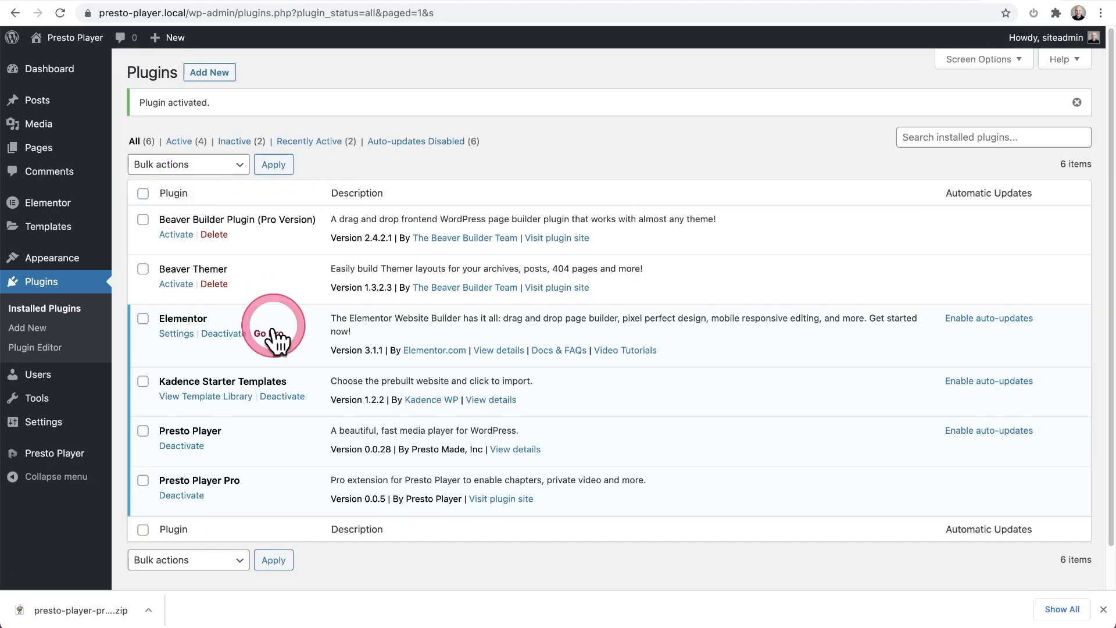
mouse_move(363, 516)
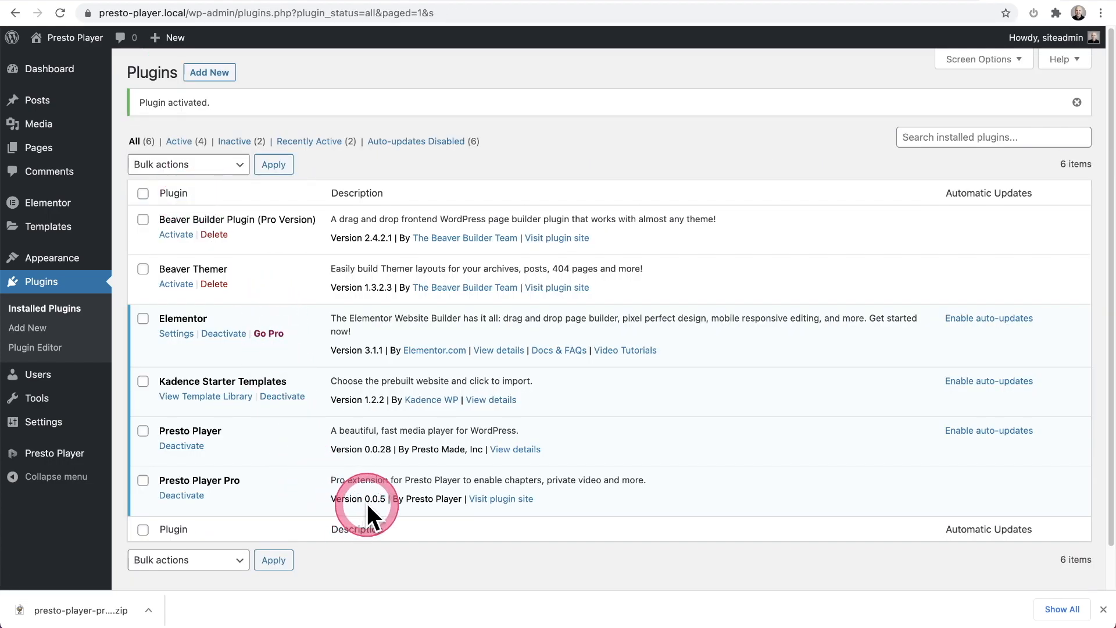